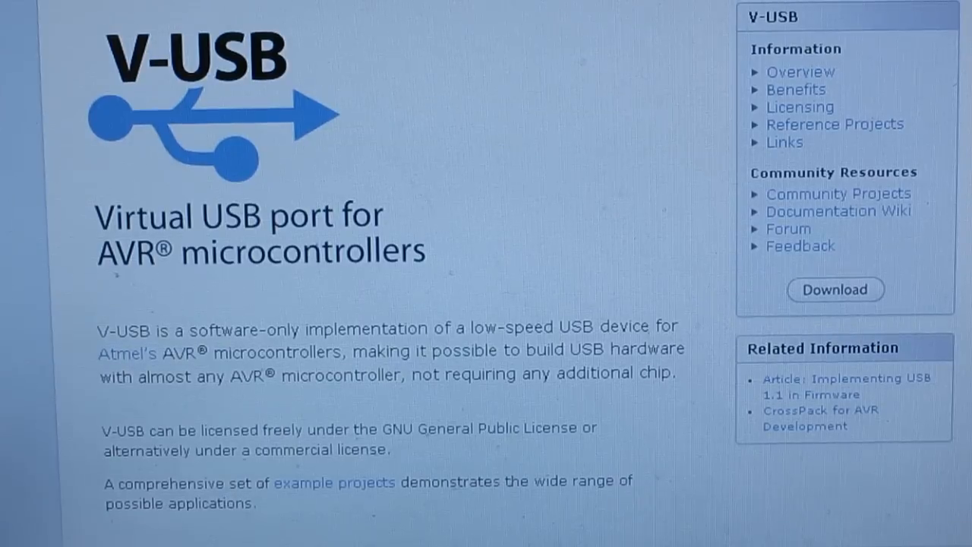
- Scroll through the V-USB Community Projects categories such as keyboards, interfaces and data acquisition
scroll(down, 3)
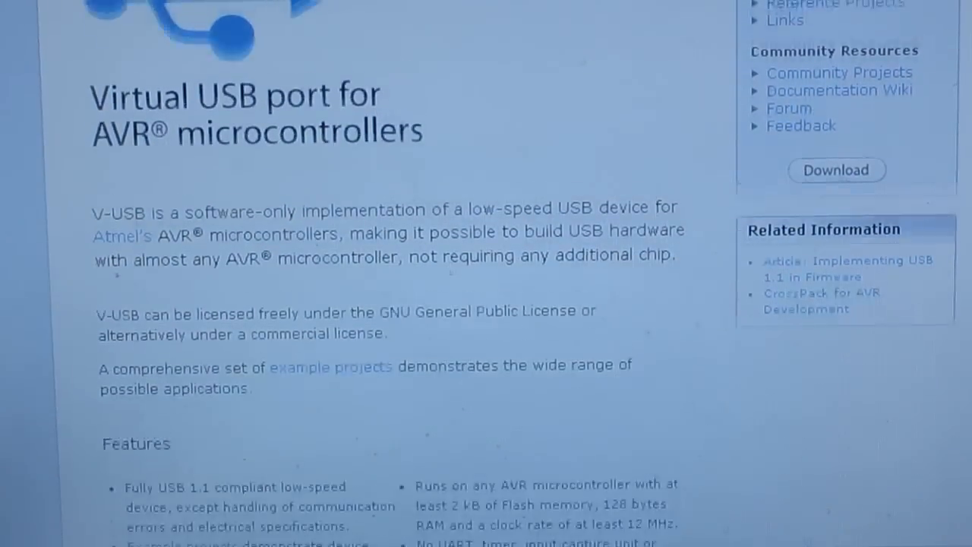
scroll(up, 3)
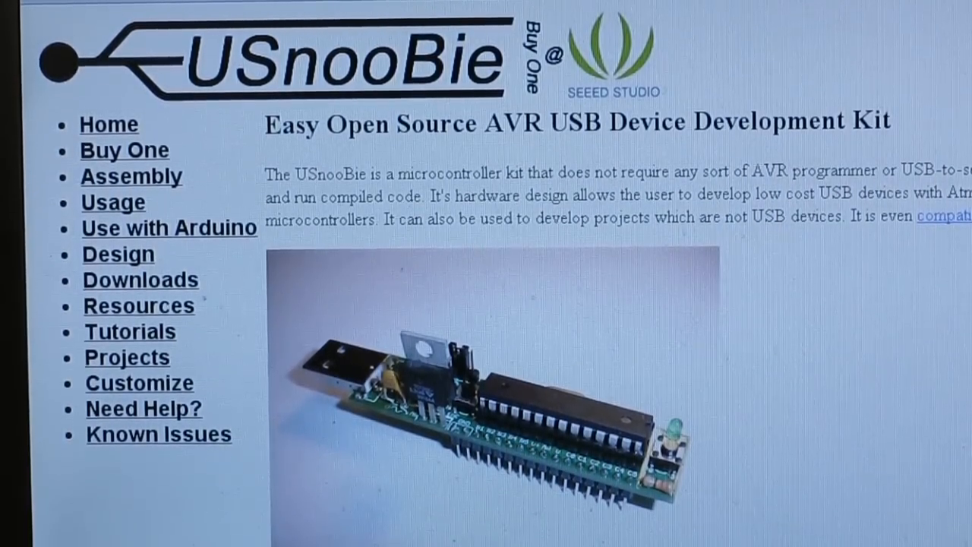
scroll(down, 3)
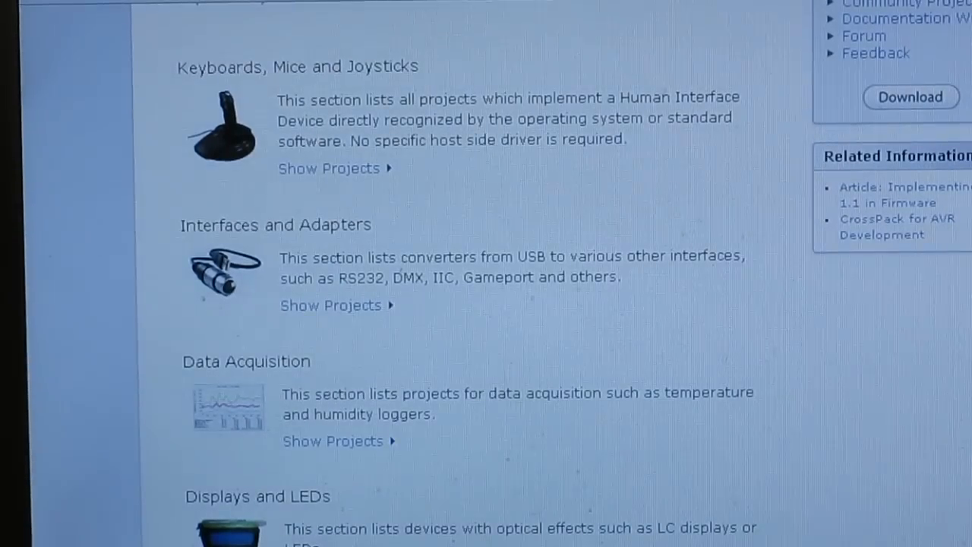
scroll(up, 3)
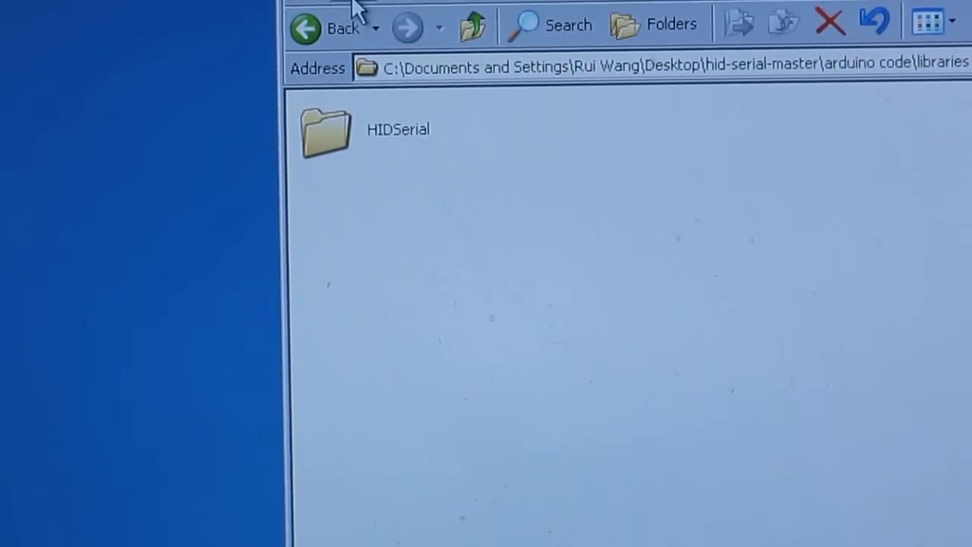
mouse_move(326, 137)
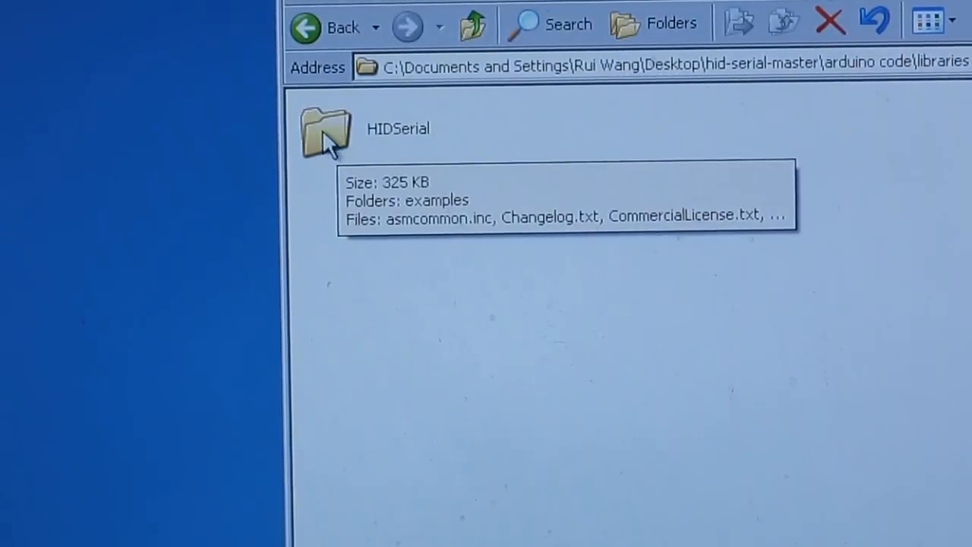
- Enter the HIDSerial library folder under hid-serial-master\arduino code\libraries
double_click(326, 131)
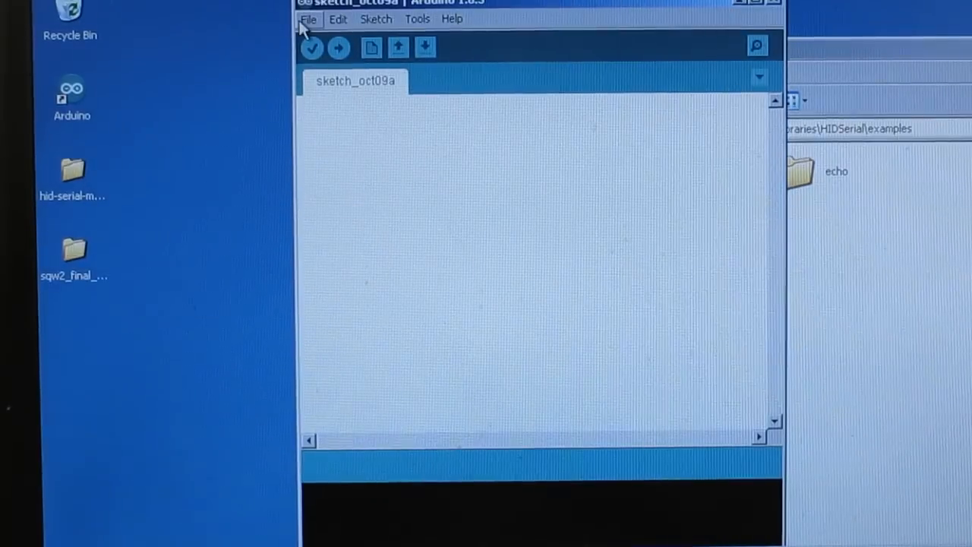
- Load File > Examples > HIDSerial > hello_world, review its code, and upload it to the board
click(308, 18)
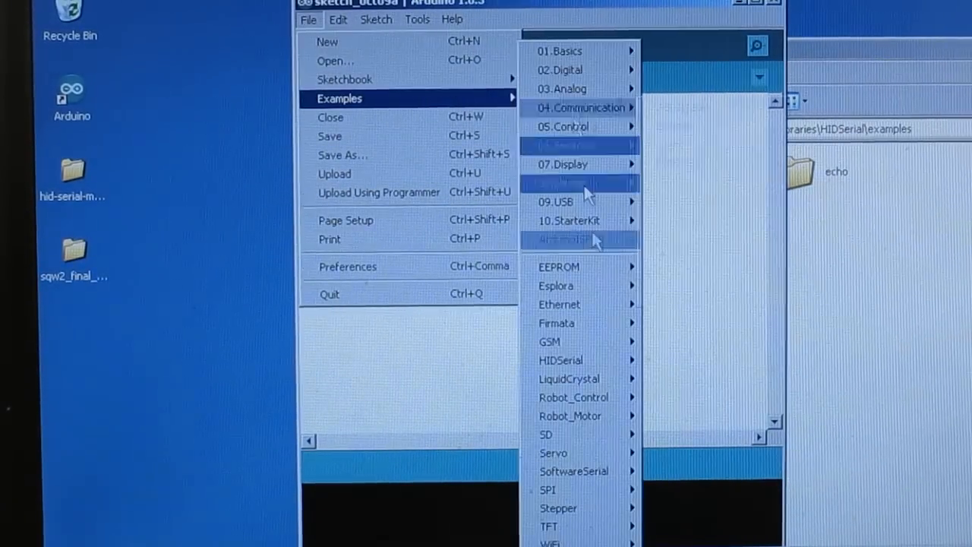
mouse_move(568, 360)
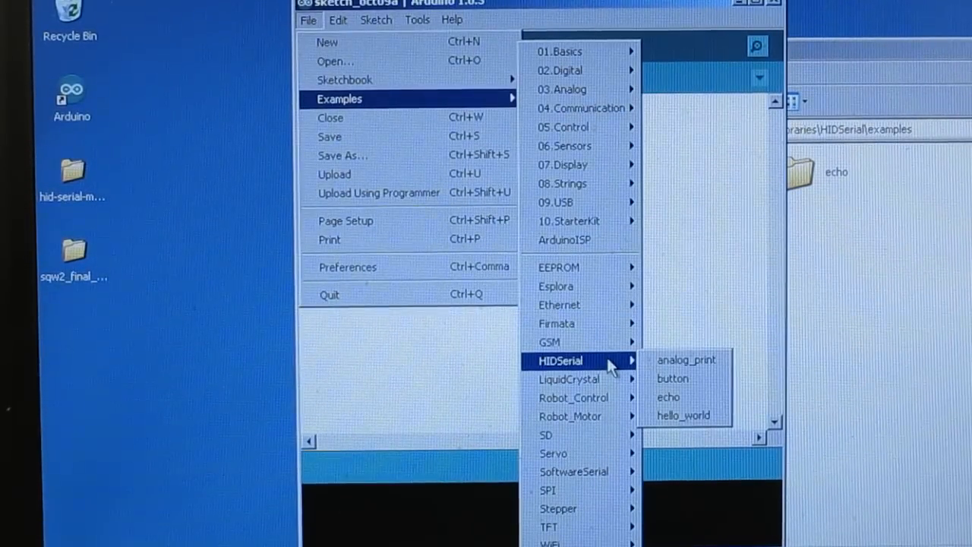
mouse_move(682, 416)
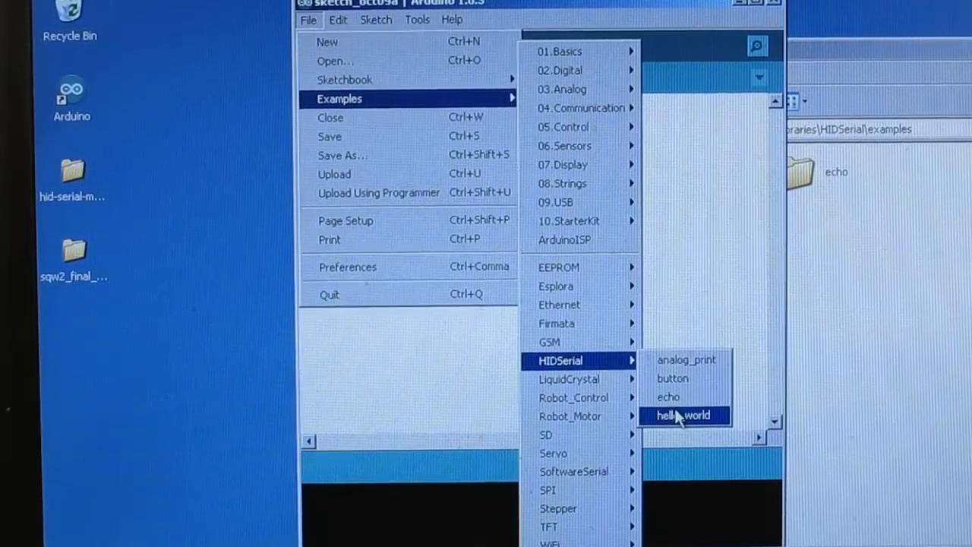
click(683, 414)
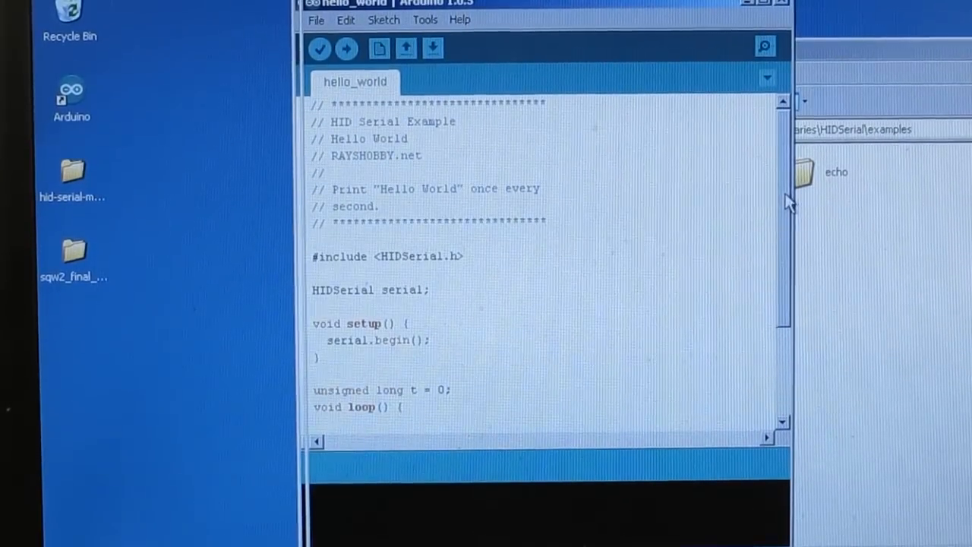
scroll(down, 3)
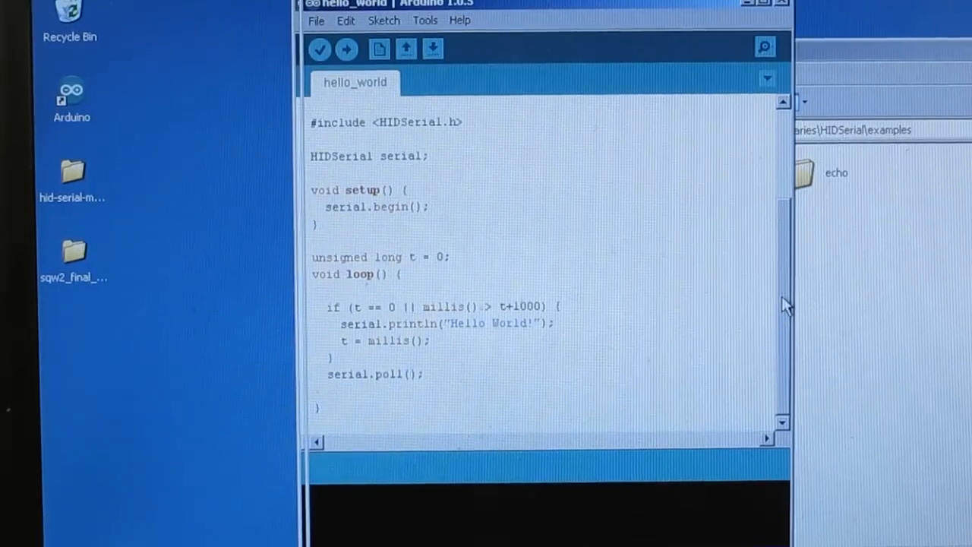
mouse_move(453, 340)
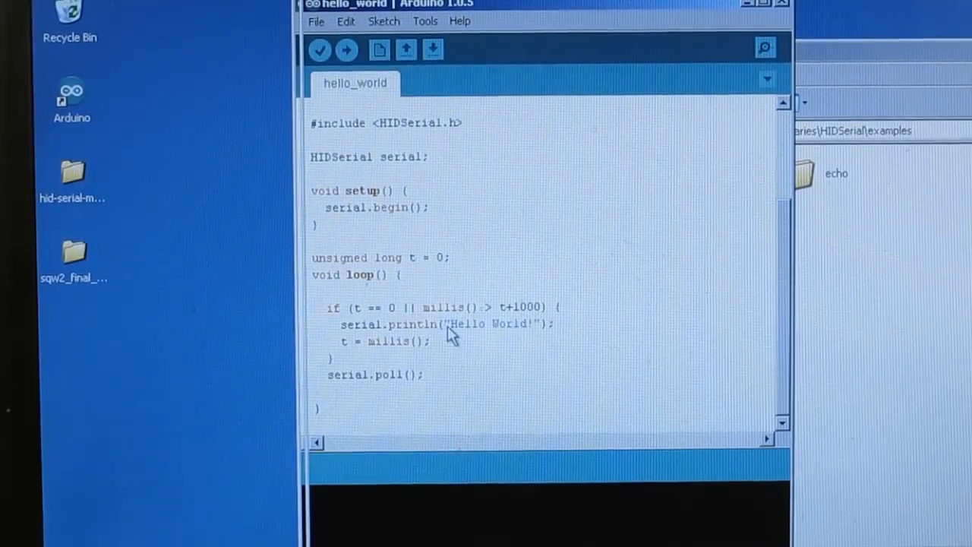
mouse_move(410, 377)
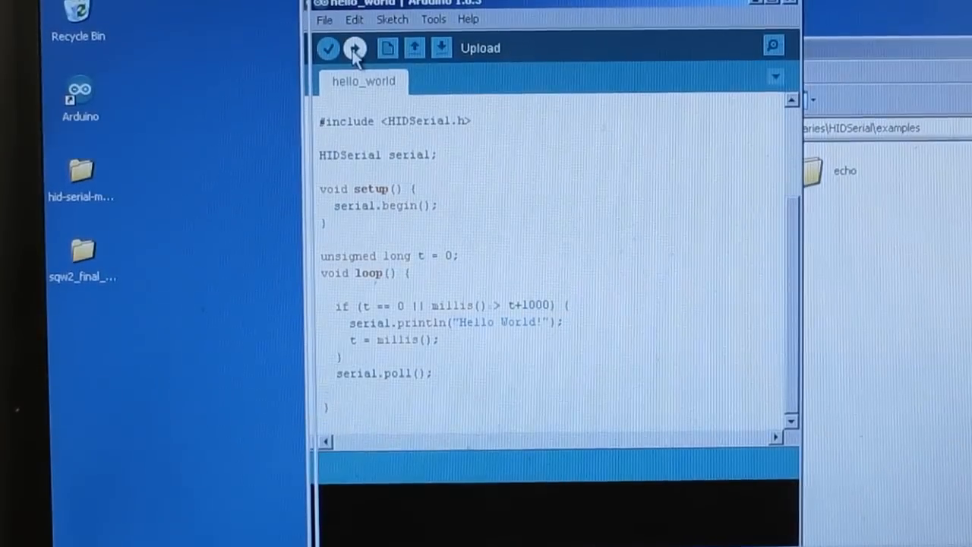
click(352, 47)
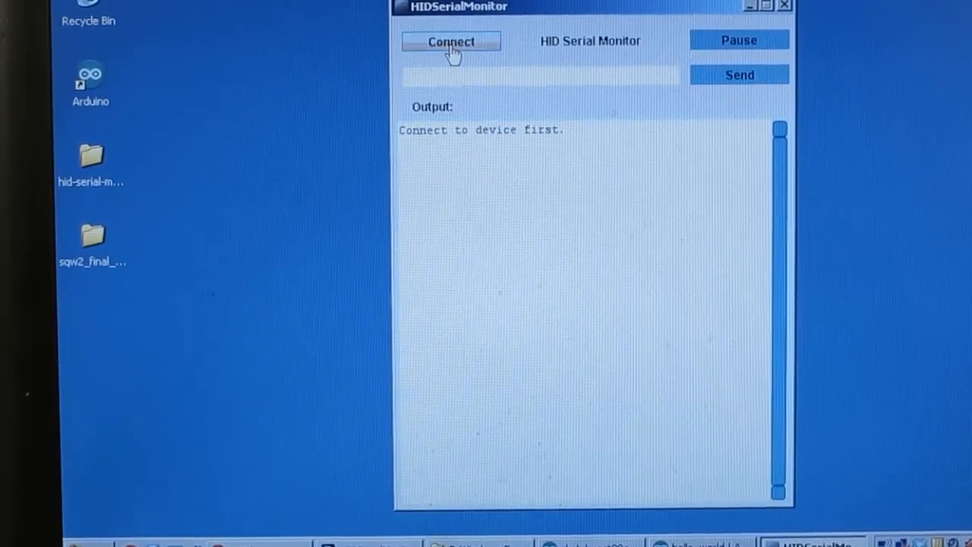
- Connect HIDSerialMonitor to the HID serial device to read its output
click(450, 41)
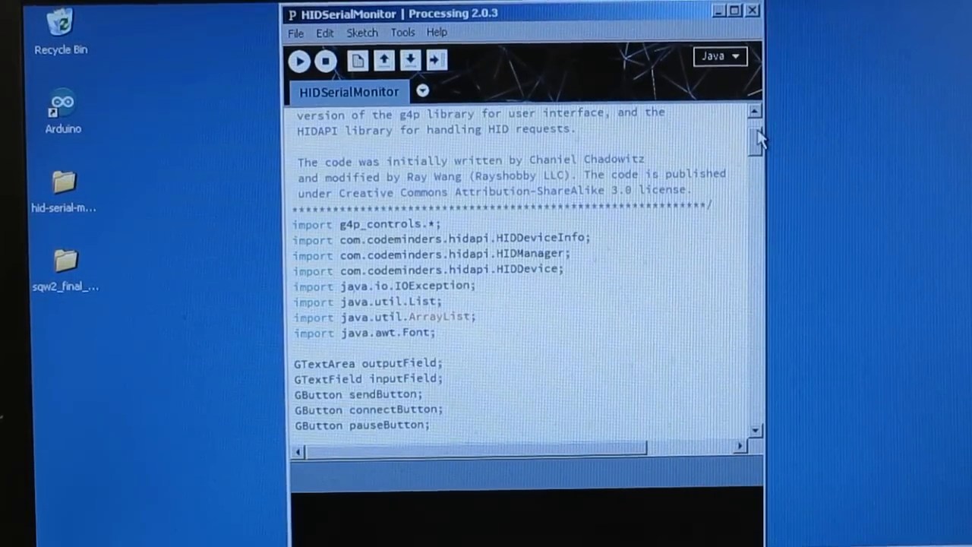
scroll(down, 3)
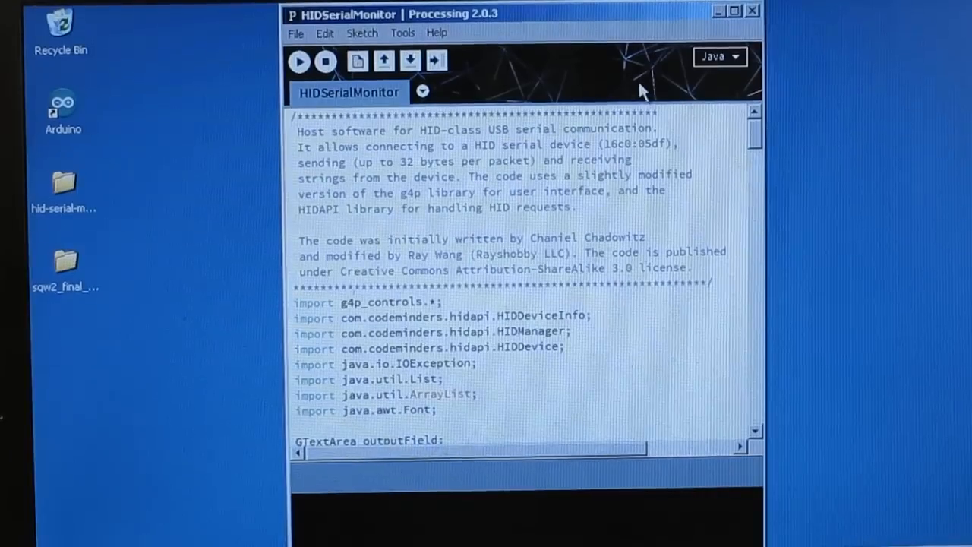
mouse_move(471, 42)
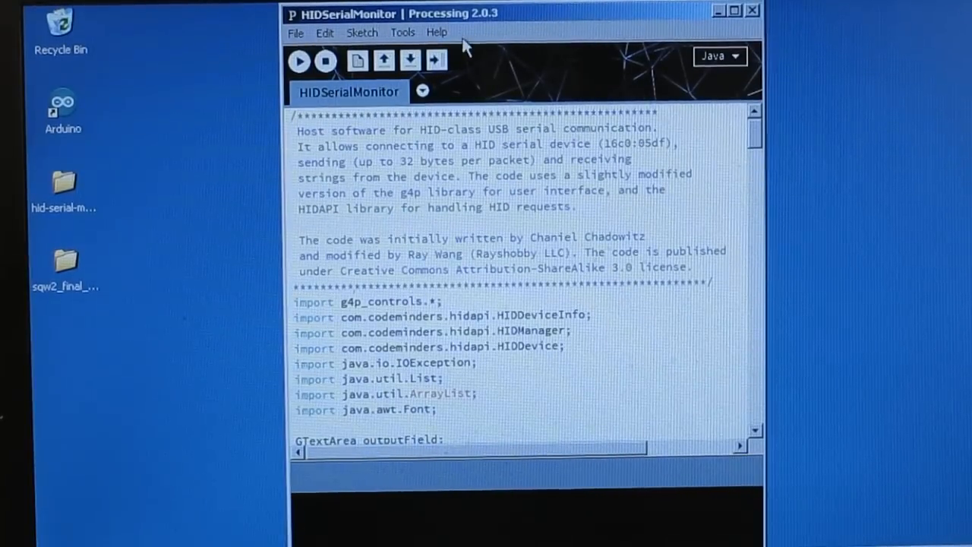
click(295, 34)
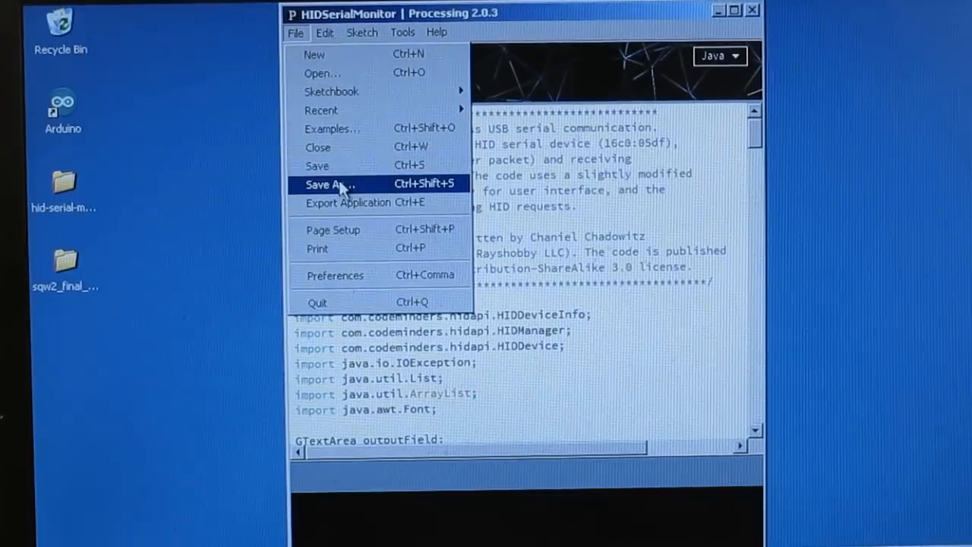
click(347, 202)
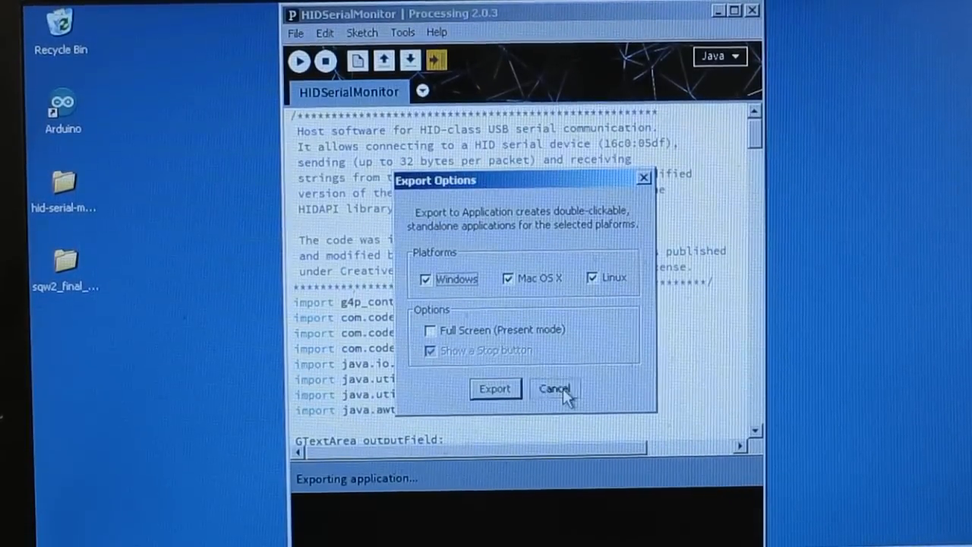
click(554, 388)
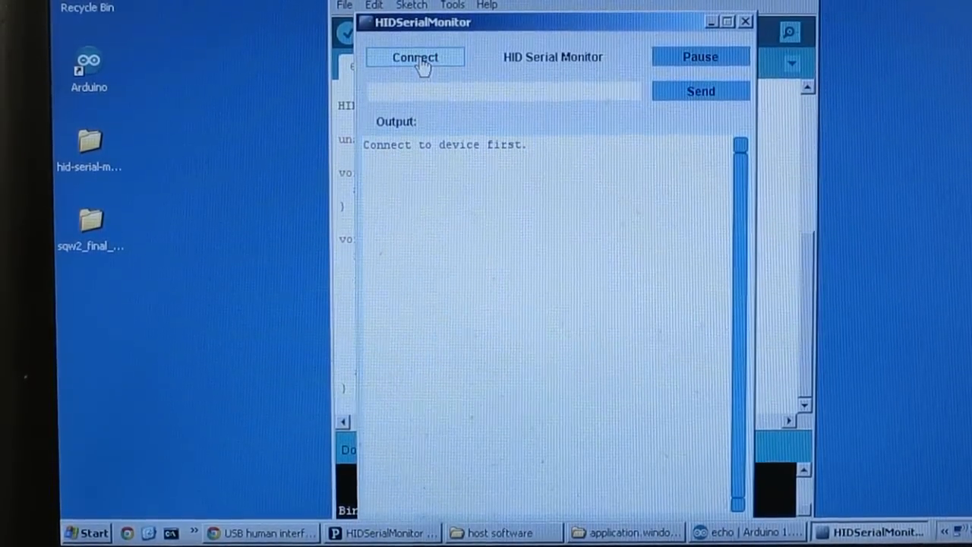
- Send abc, hello world and this is hid serial to the echo sketch and see them returned
click(415, 57)
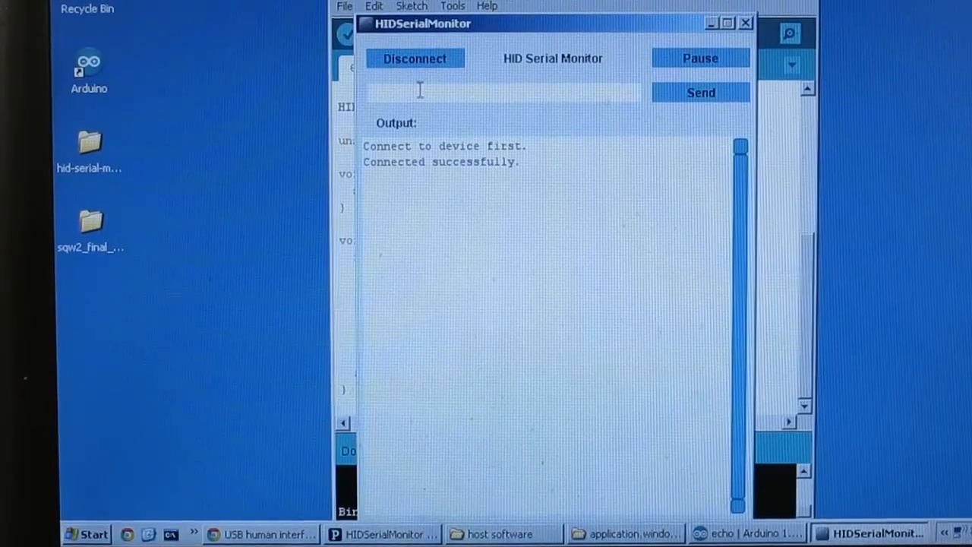
text(abc)
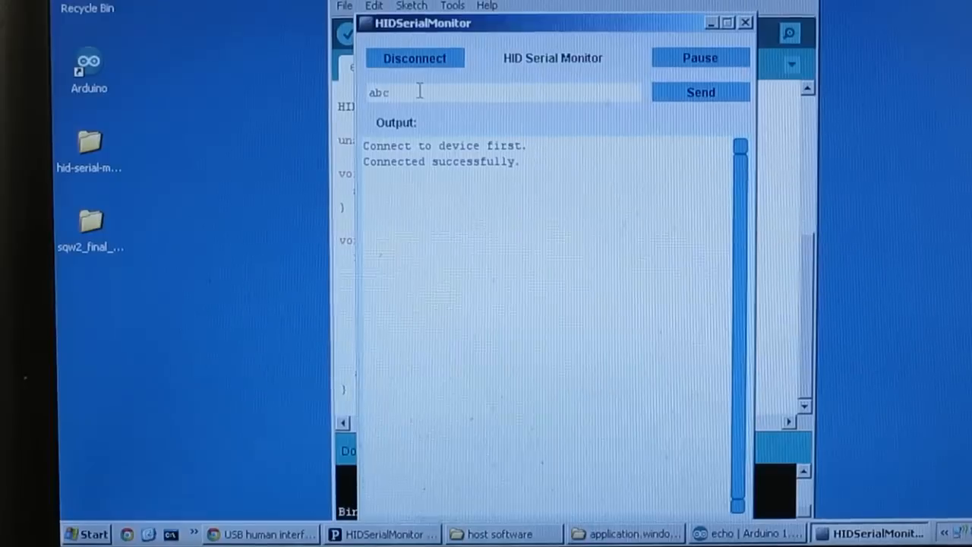
click(700, 93)
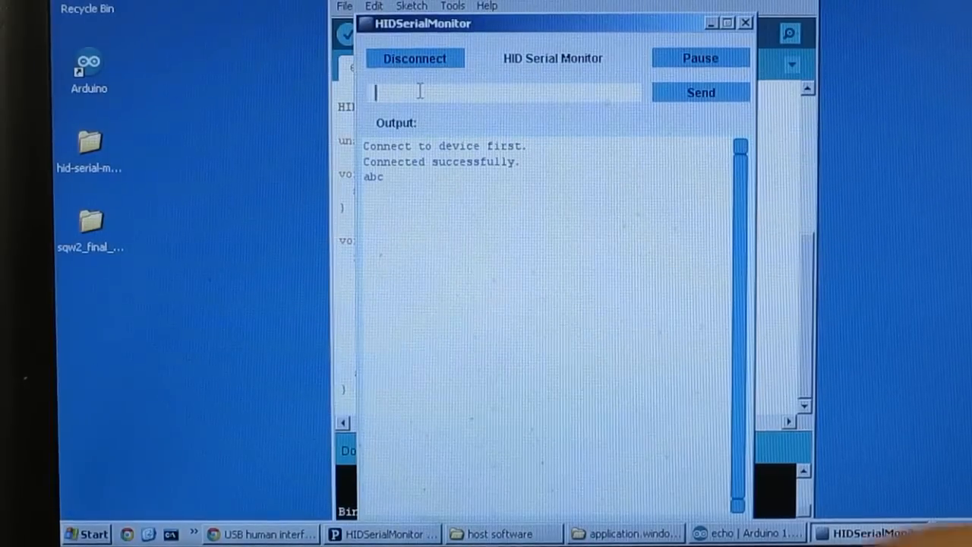
click(700, 93)
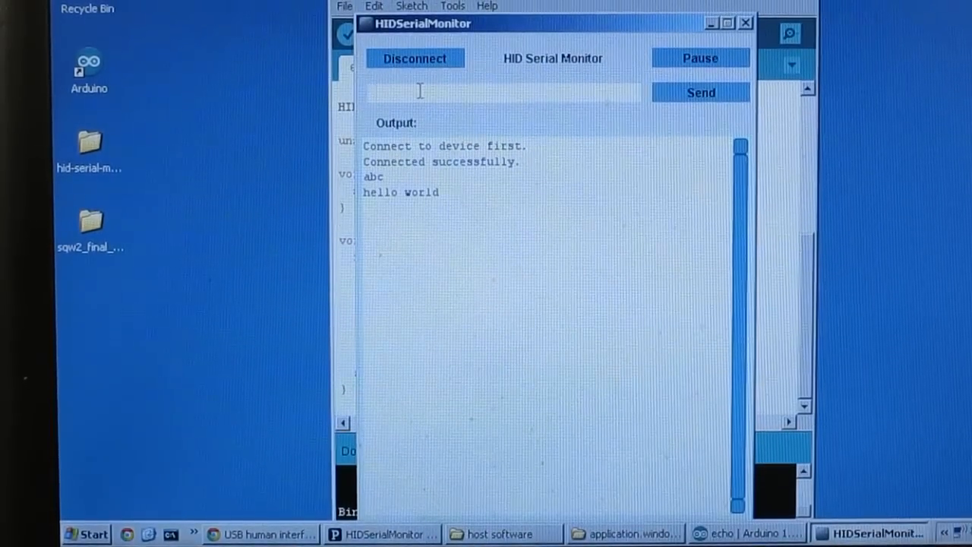
text(this is hid serial)
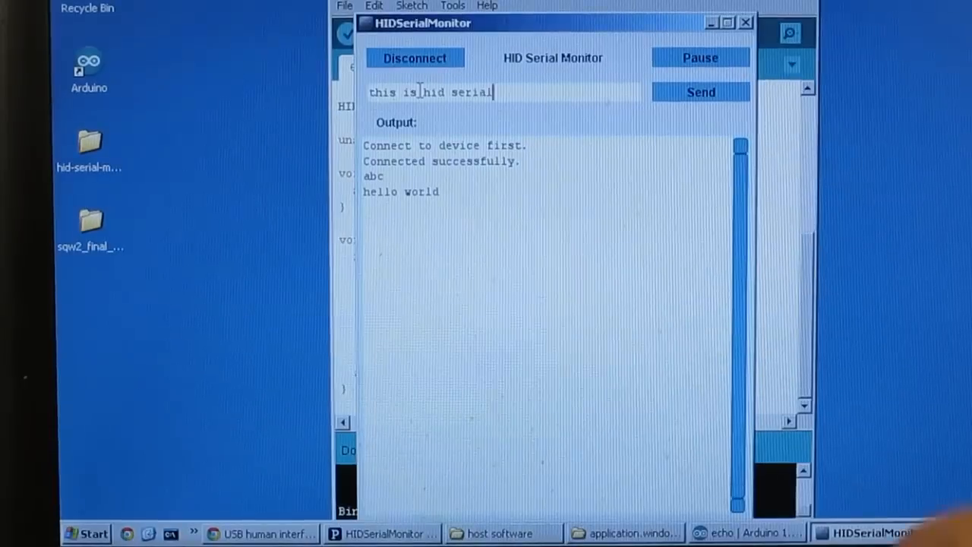
click(702, 92)
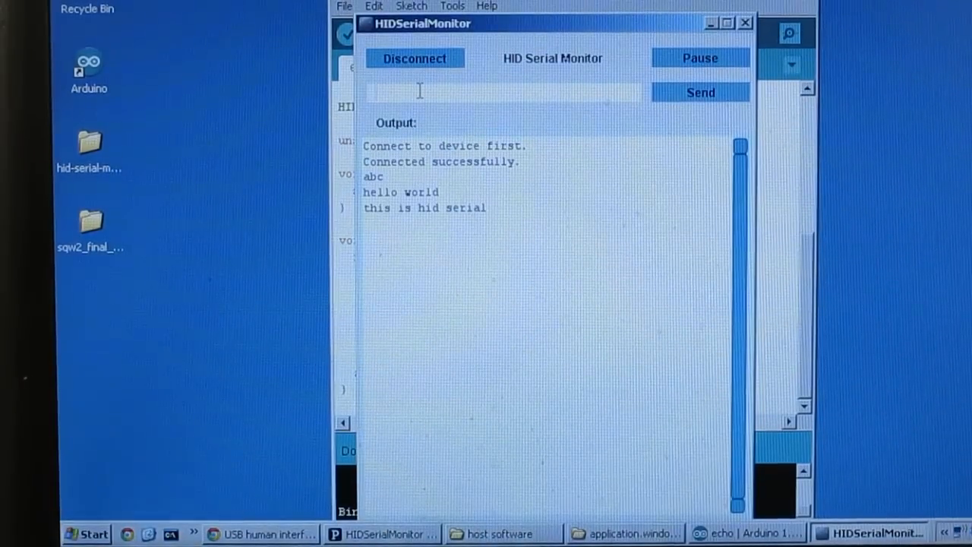
- Send 1234 and d to the device and confirm they echo back
text(13)
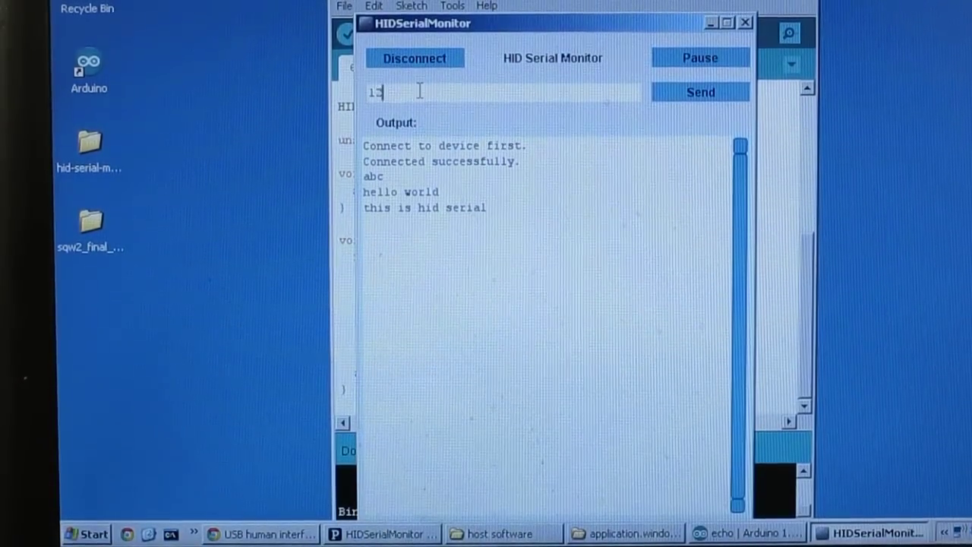
click(708, 93)
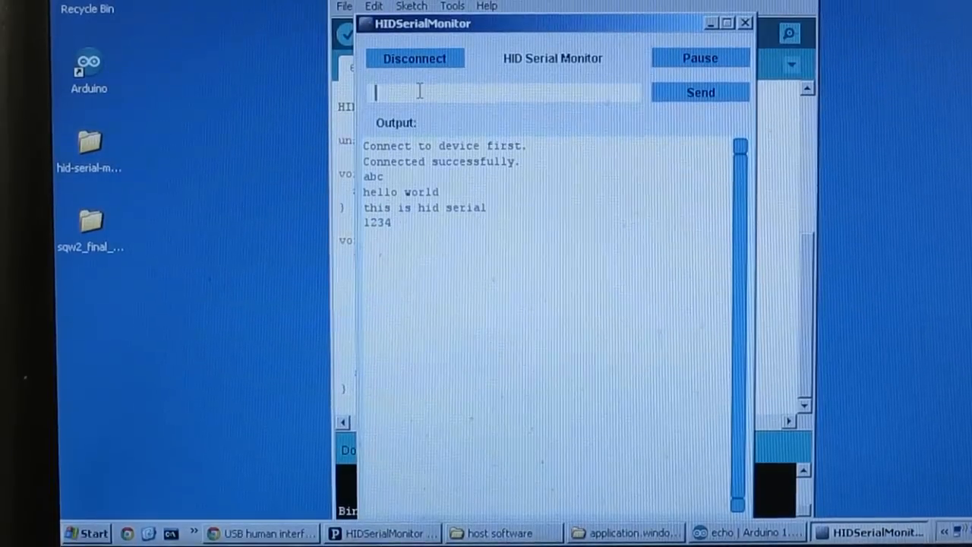
text(d)
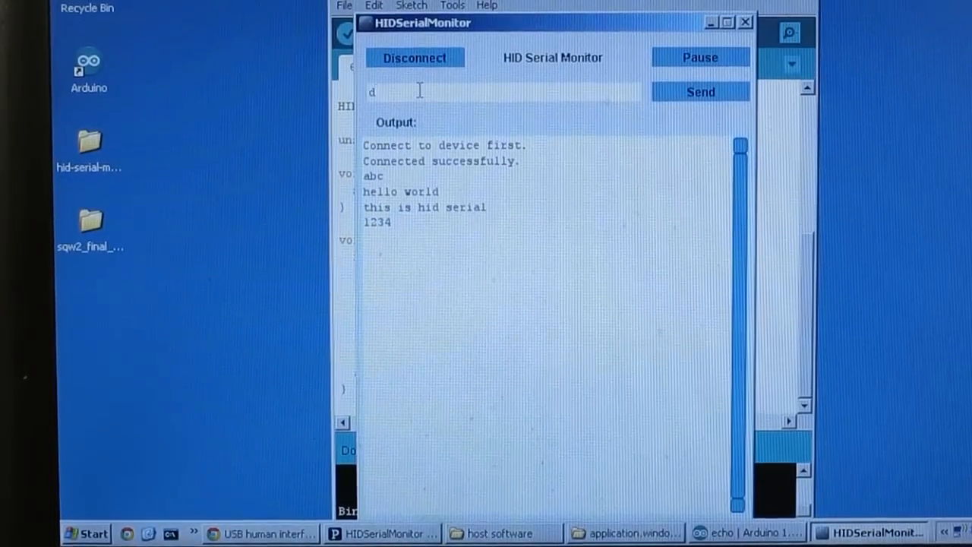
click(700, 93)
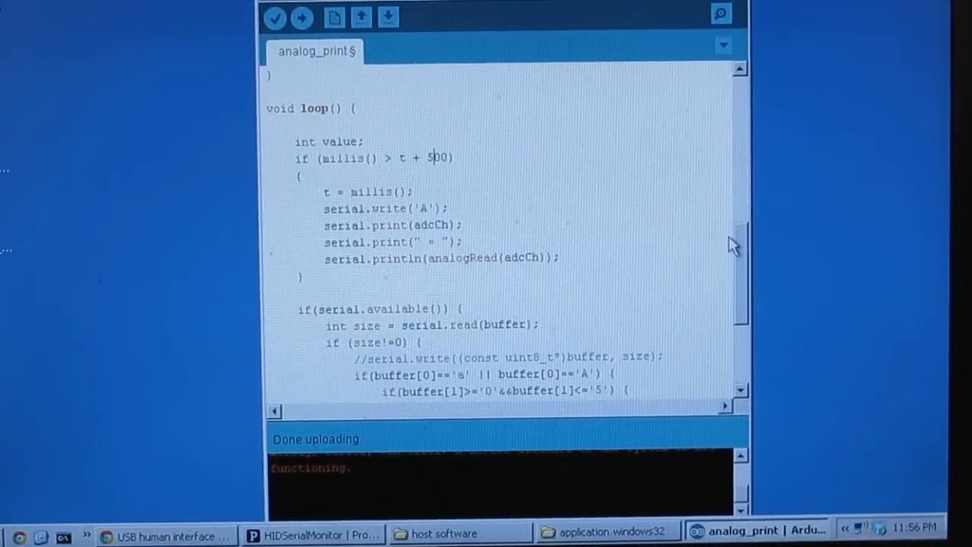
- Read the analog_print sketch's loop, then bring up the application.windows32 Explorer folder
scroll(down, 3)
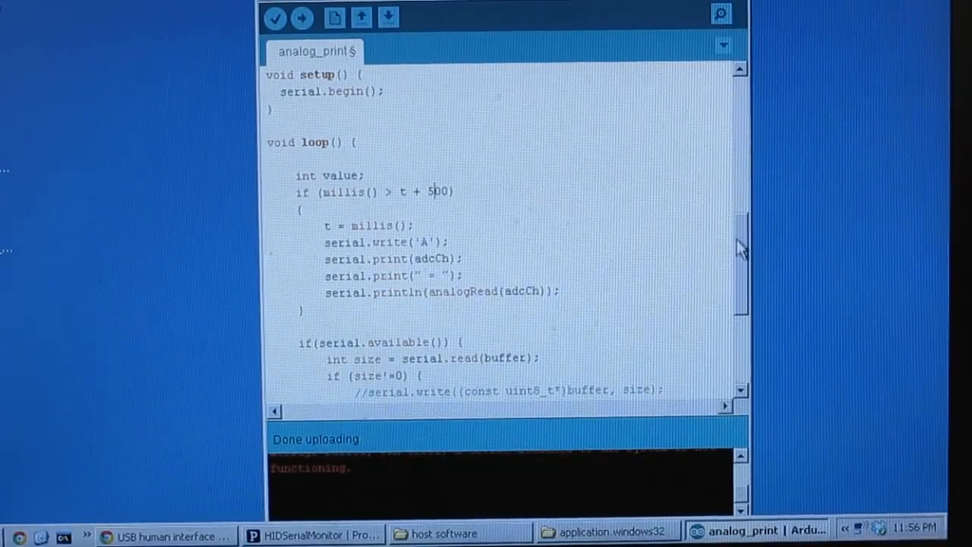
scroll(down, 3)
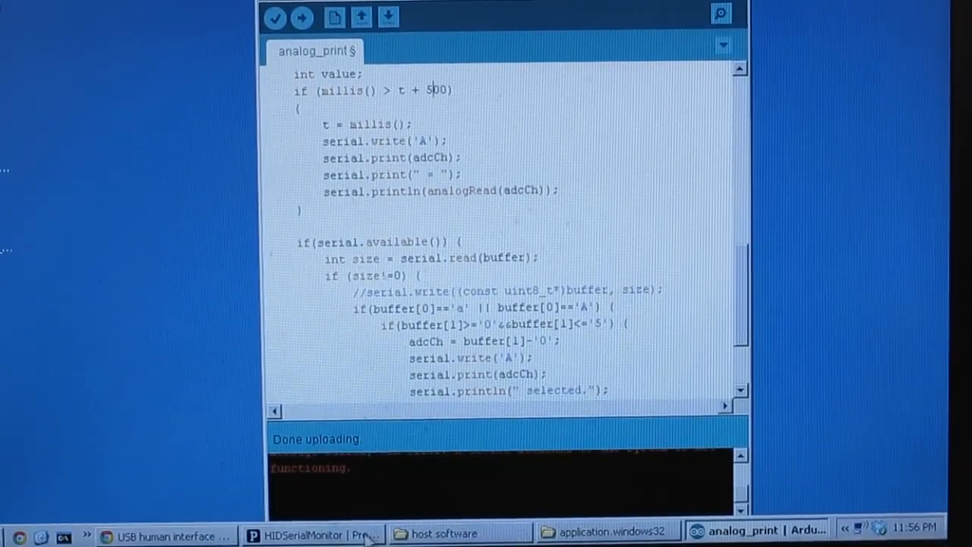
click(605, 531)
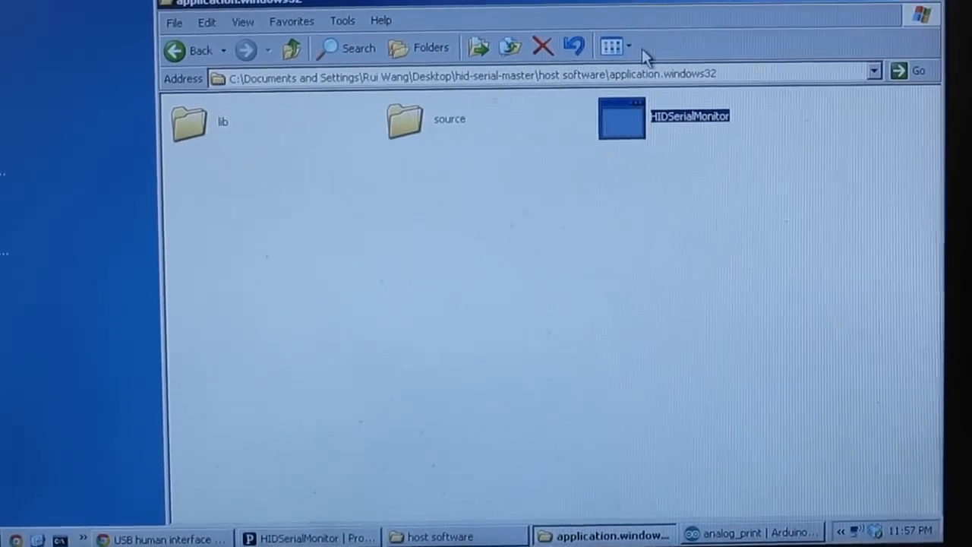
- Relaunch HIDSerialMonitor, connect to the device, and send channel command a to stream A0 readings
double_click(621, 118)
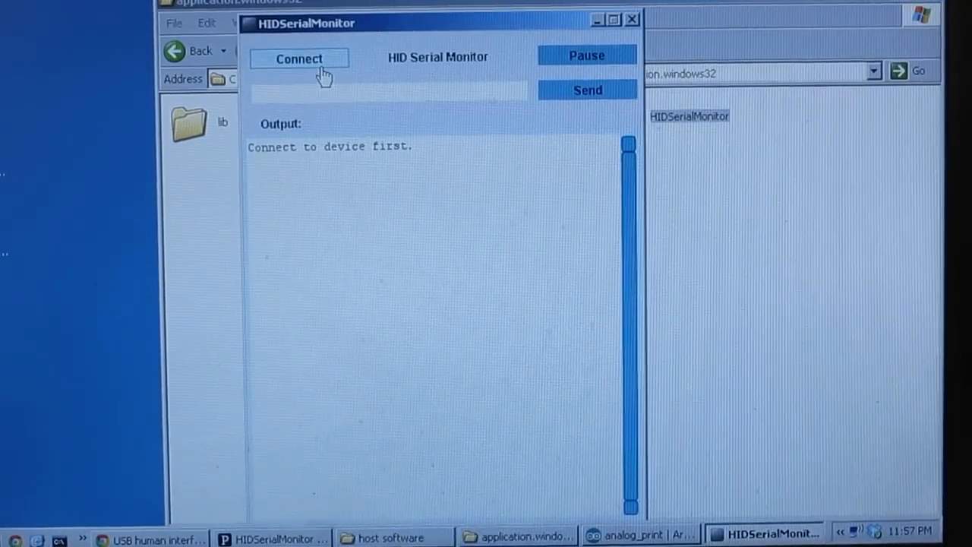
click(298, 58)
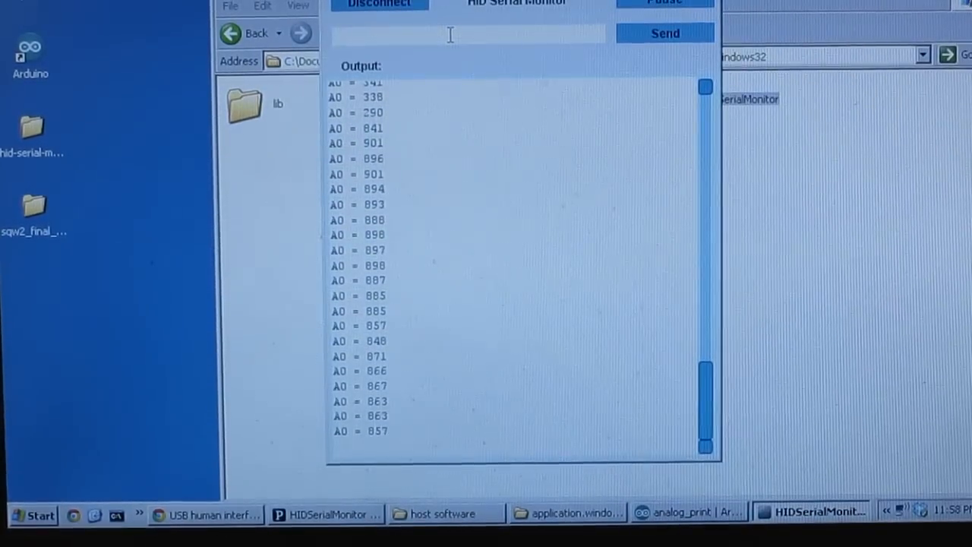
text(a)
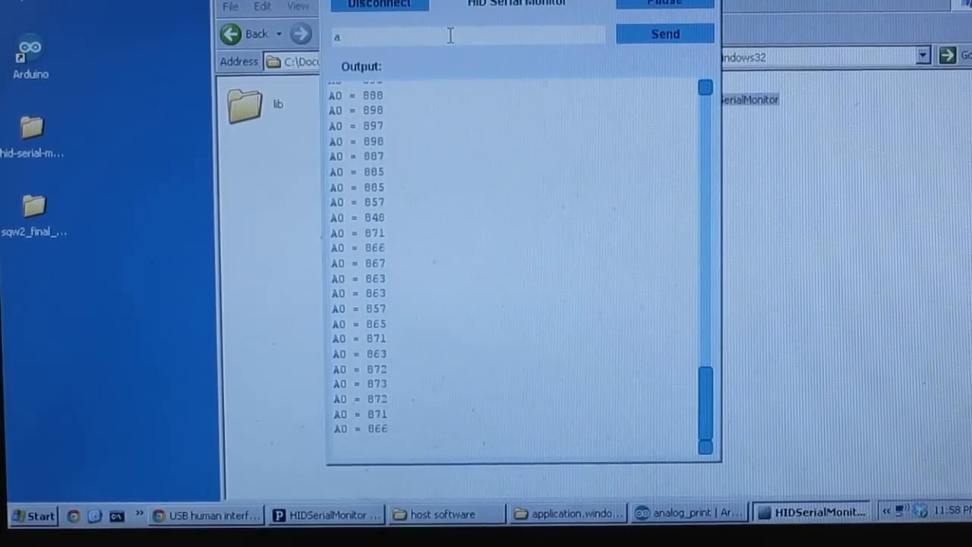
click(665, 33)
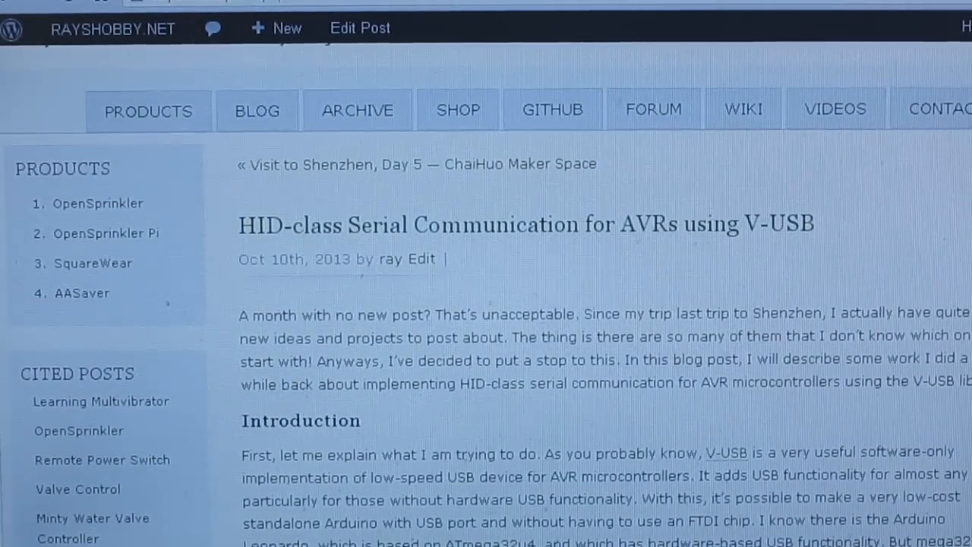
- Scroll past the post's circuit diagram and on to the GitHub profile's hid-serial repository and contributions
scroll(down, 3)
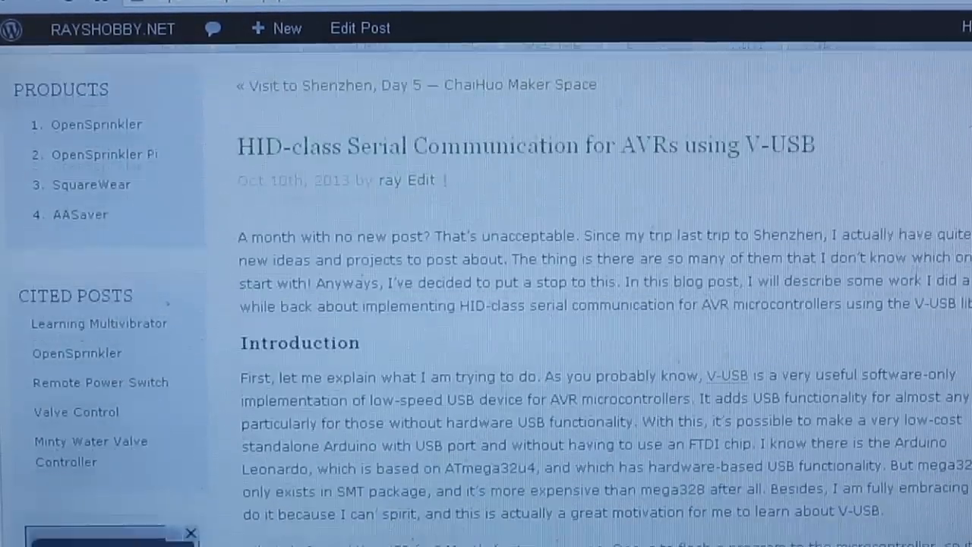
scroll(down, 3)
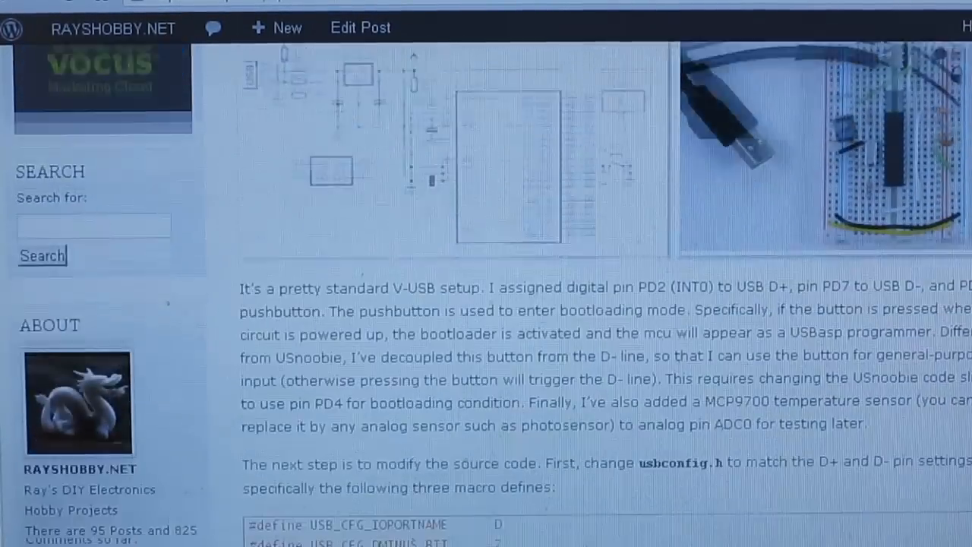
scroll(up, 3)
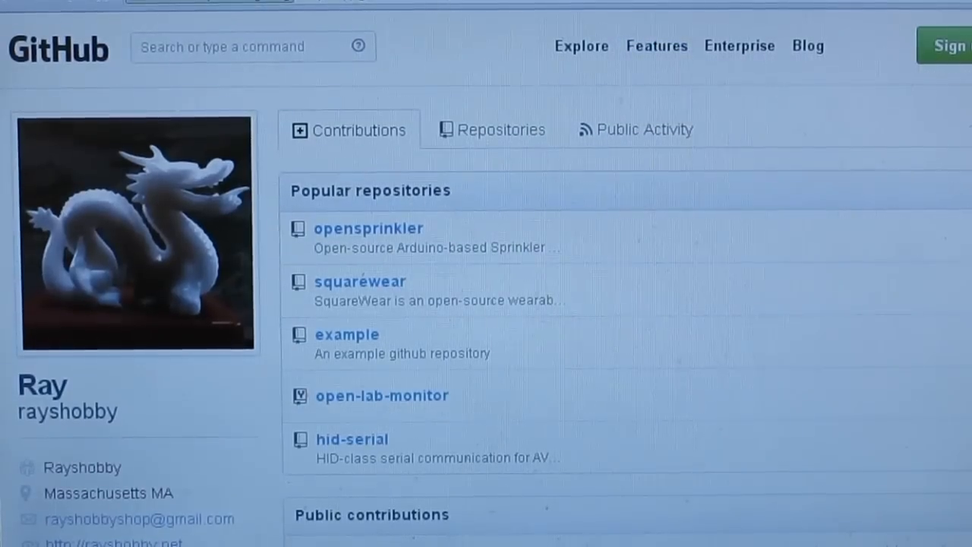
scroll(down, 3)
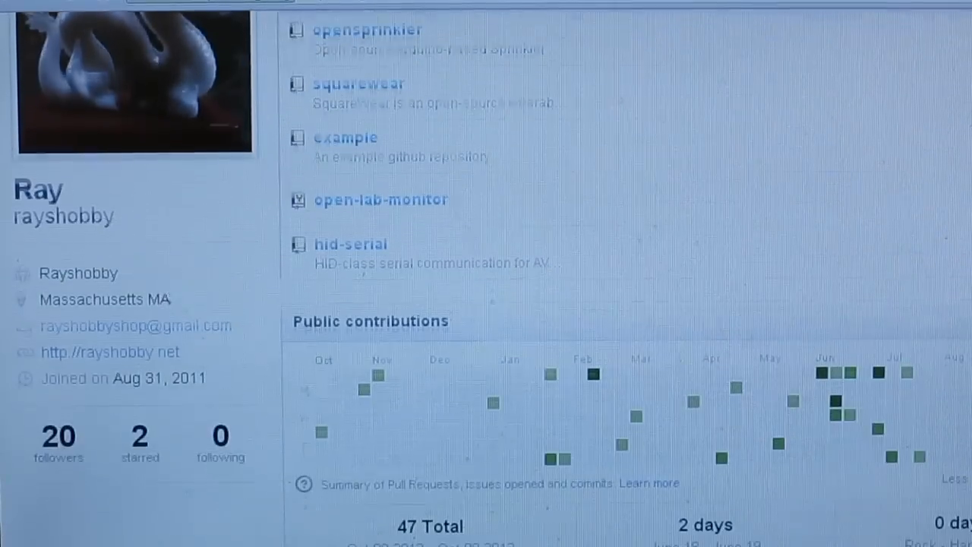